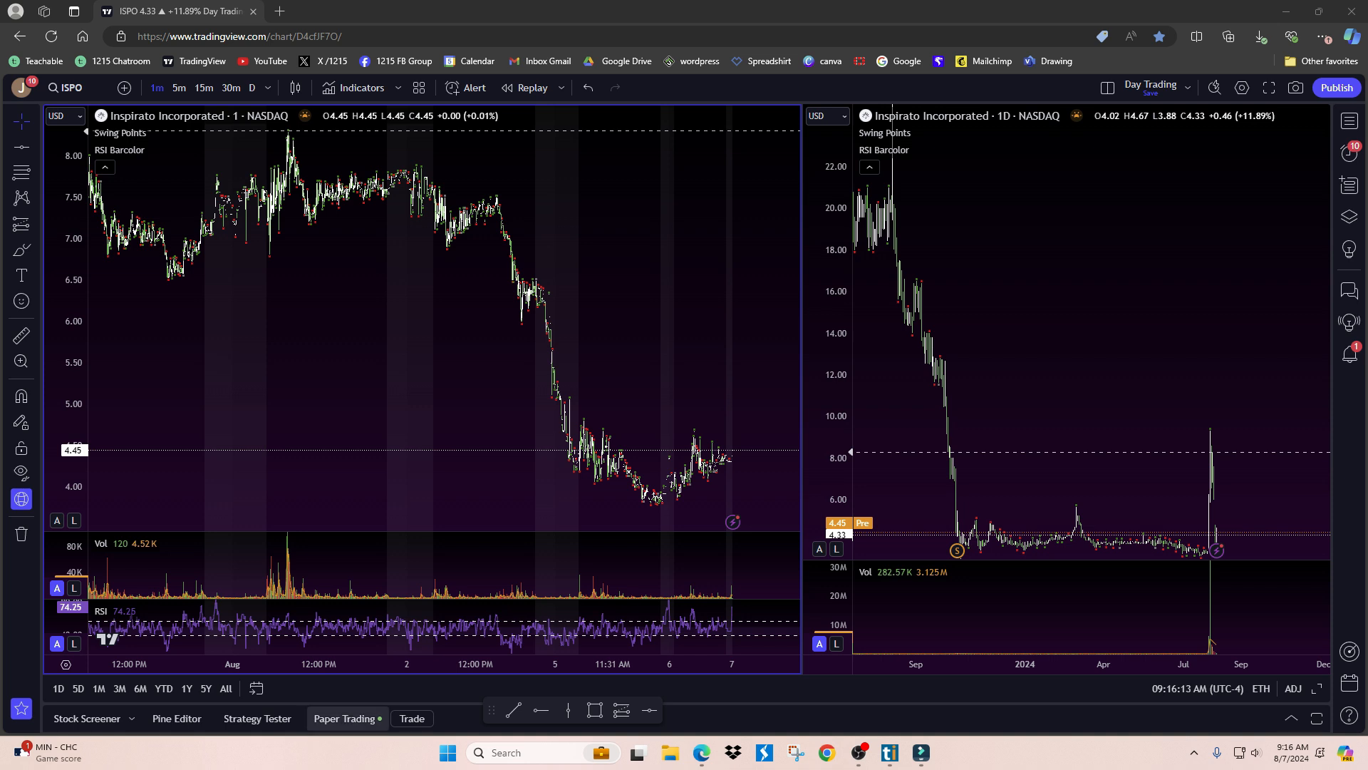
# Expand the Paper Trading panel below the chart to show the broker list
pyautogui.click(347, 718)
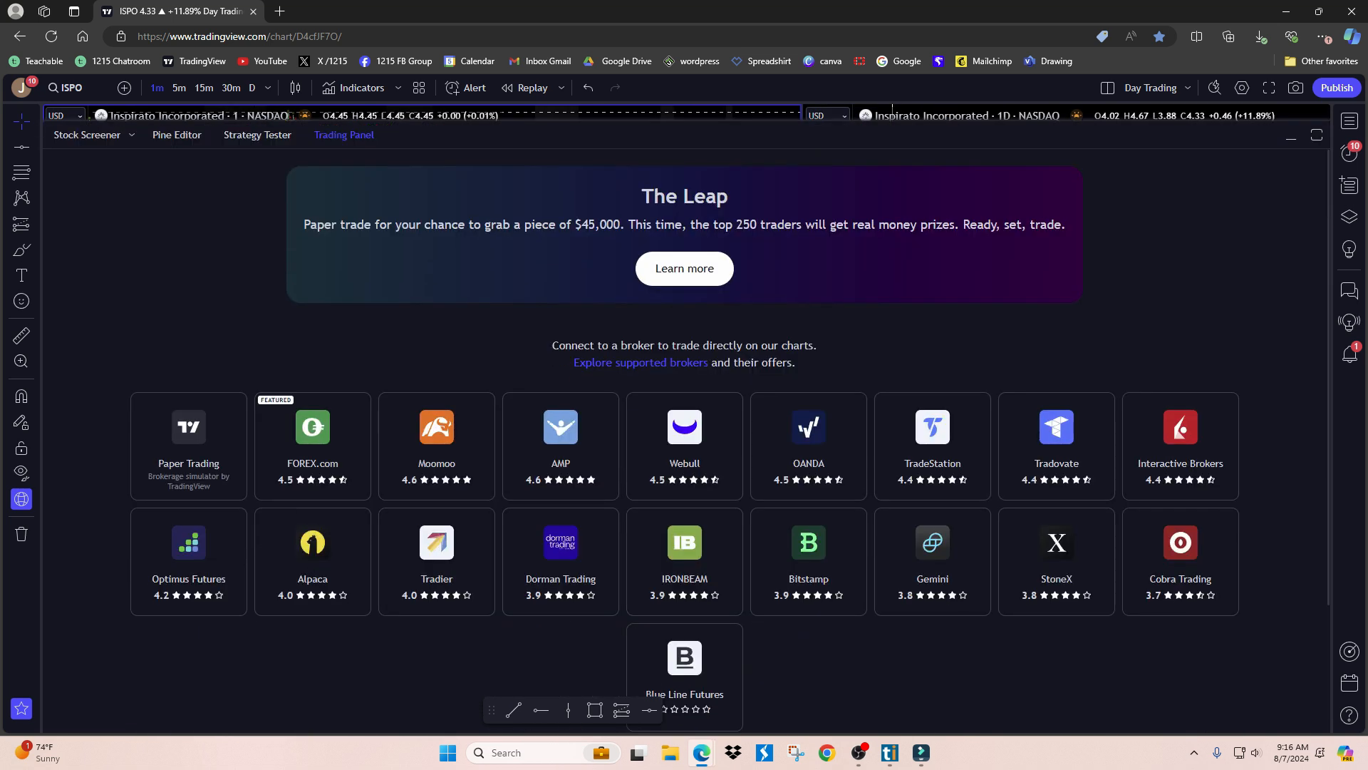
# Select the TradeStation broker tile to bring up its connection dialog
pyautogui.moveTo(218, 362); pyautogui.dragTo(920, 724)
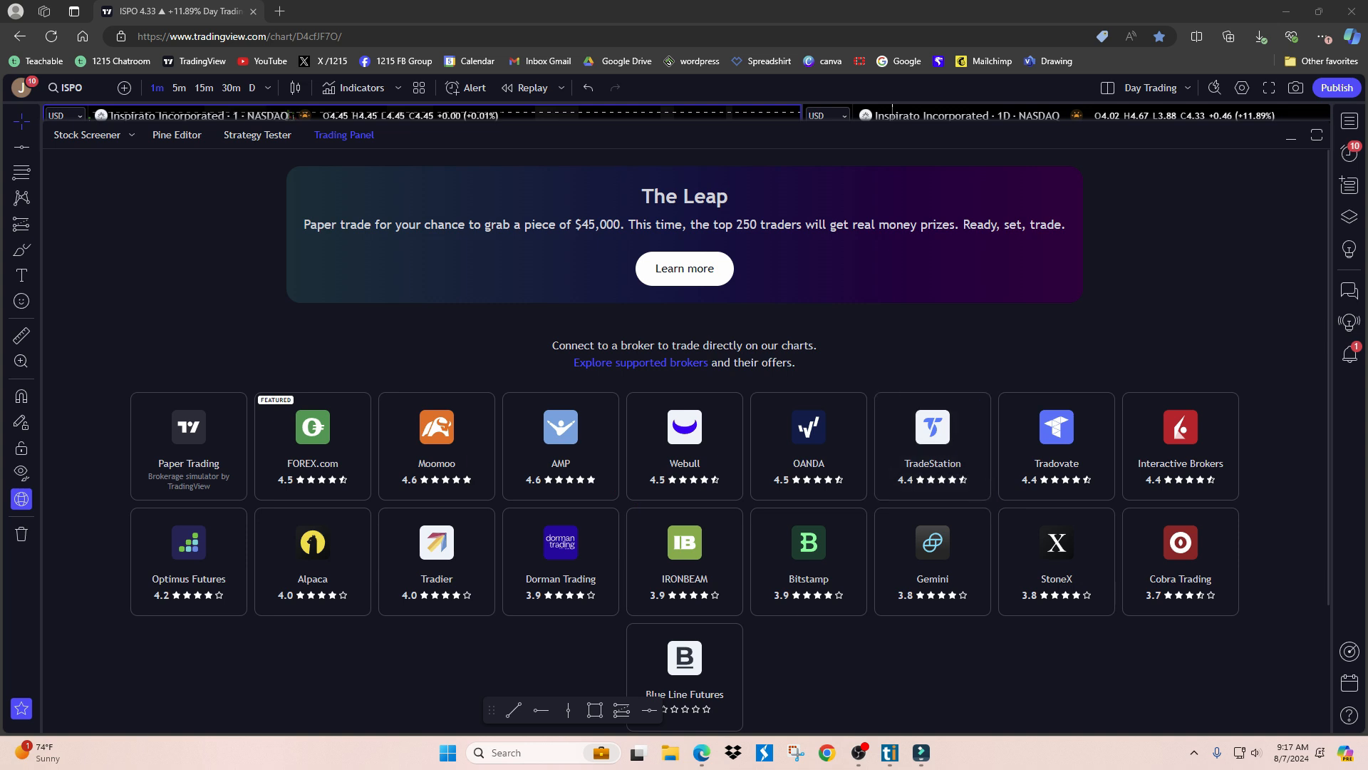
pyautogui.moveTo(877, 445); pyautogui.dragTo(938, 502)
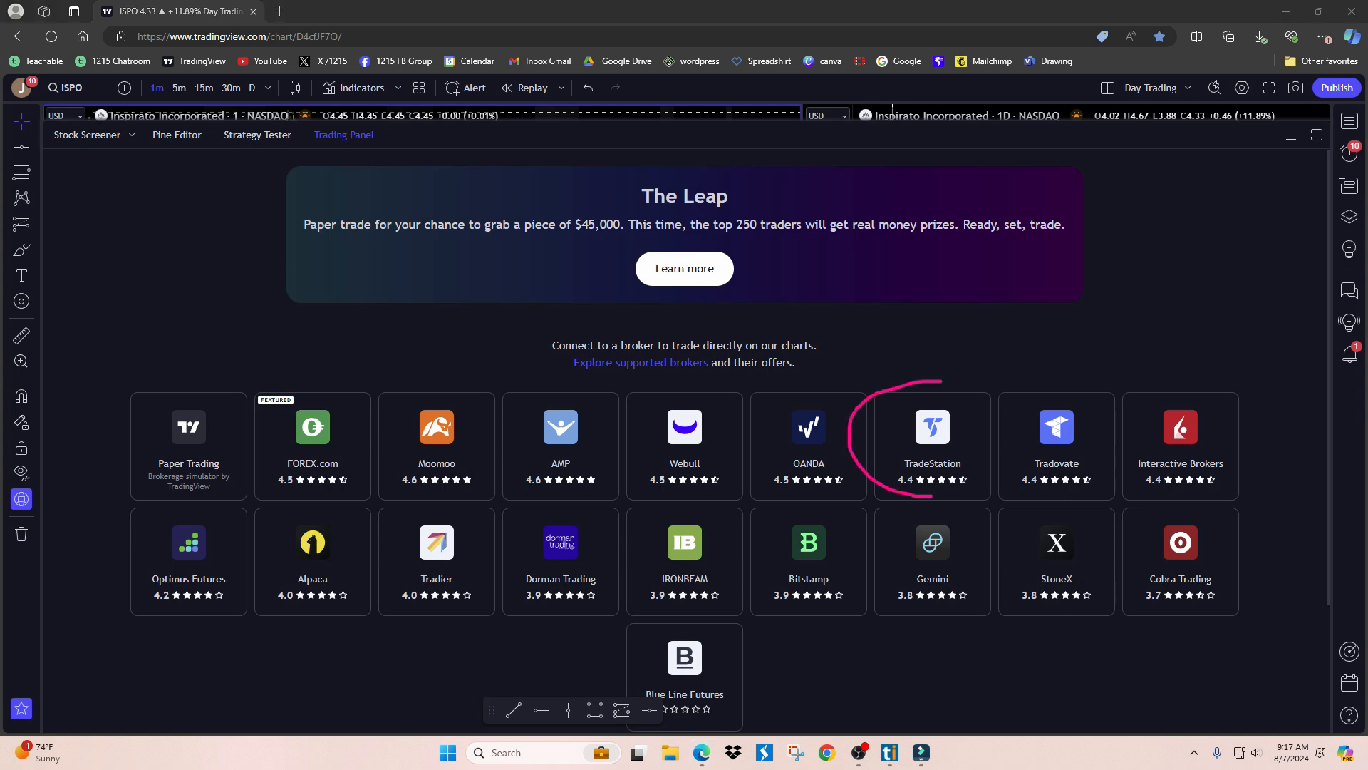
pyautogui.click(931, 444)
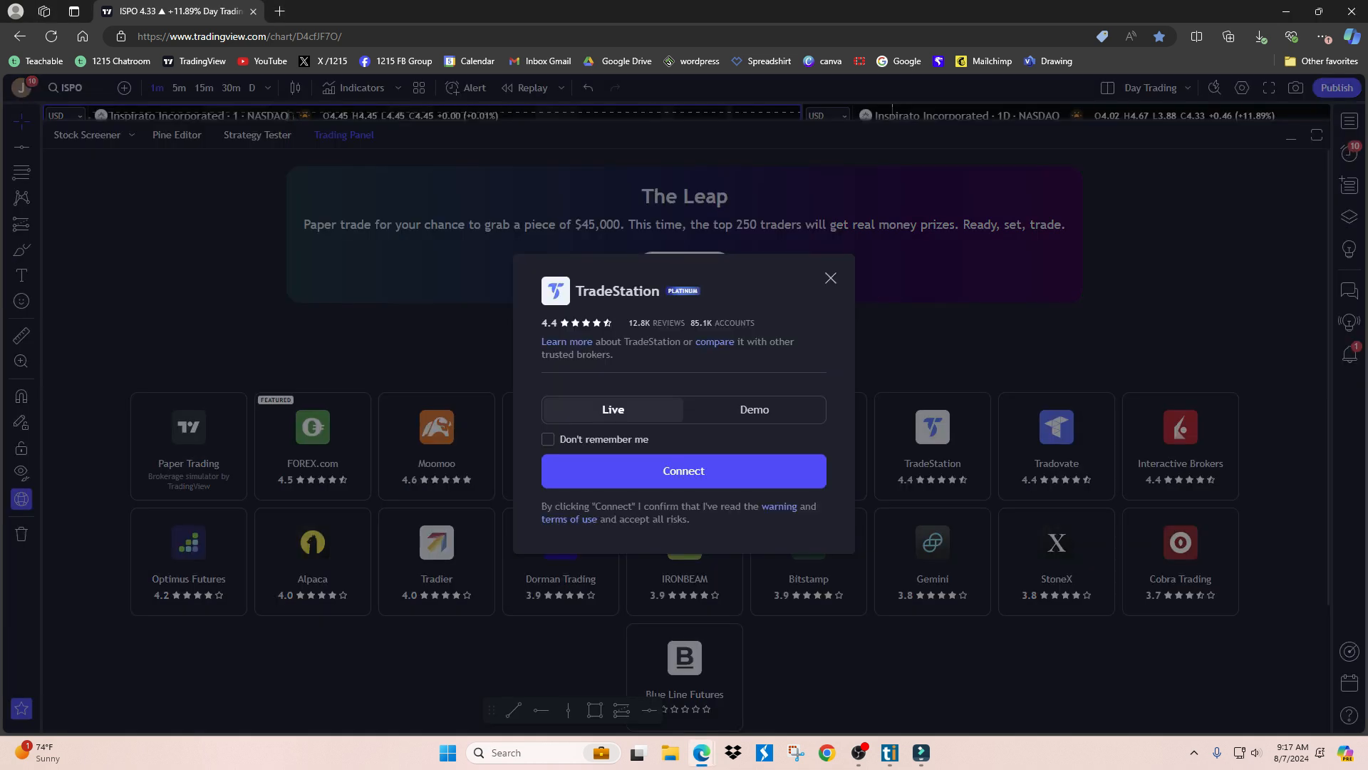
# Connect the Live TradeStation account to reach its sign-in page, then open a blank tab
pyautogui.click(683, 471)
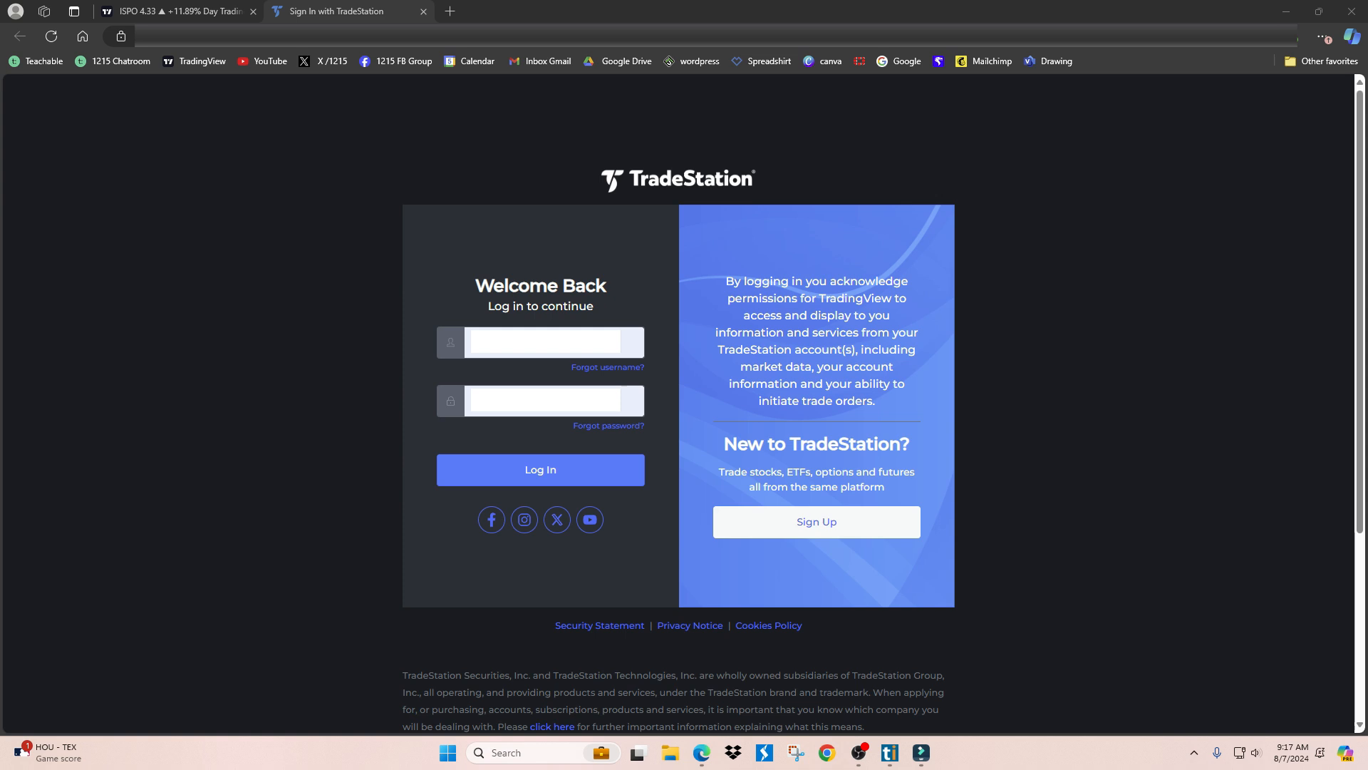
pyautogui.moveTo(515, 260); pyautogui.dragTo(645, 501)
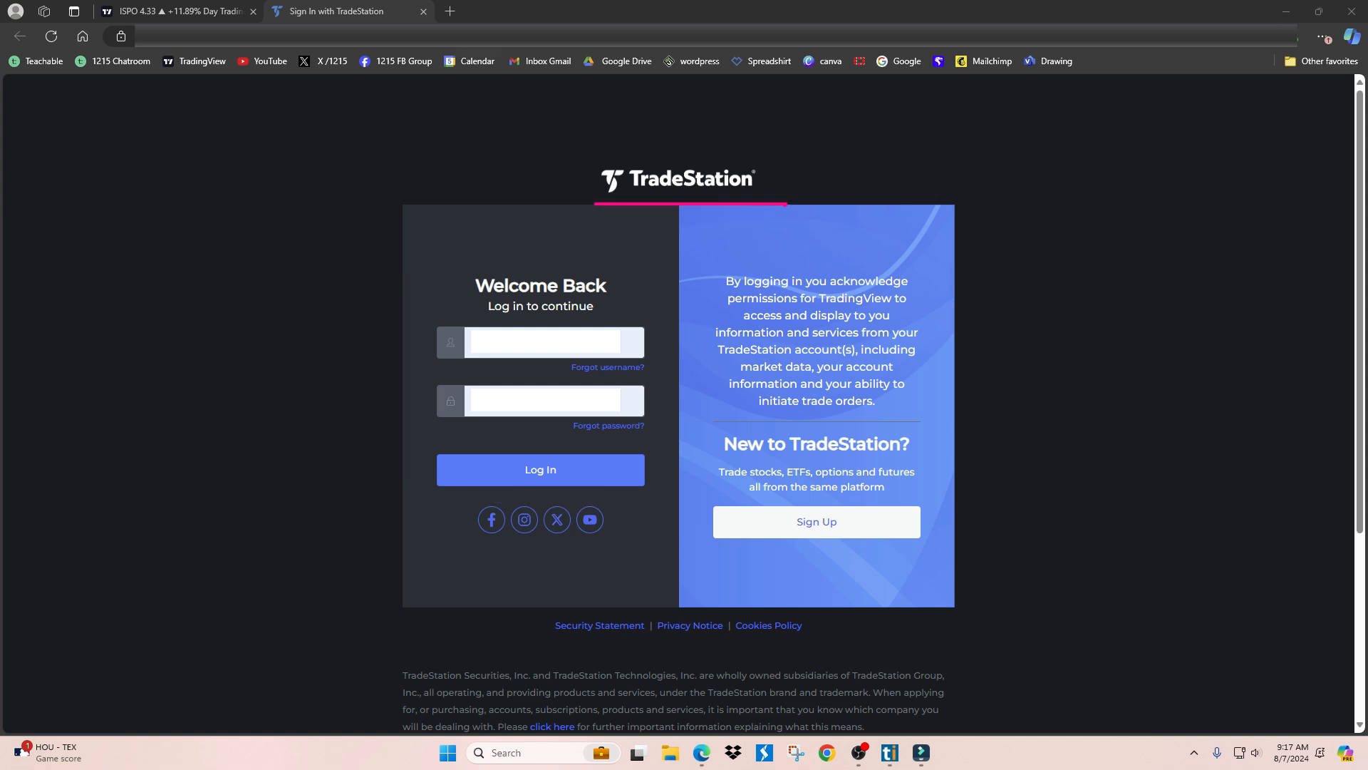
pyautogui.click(619, 11)
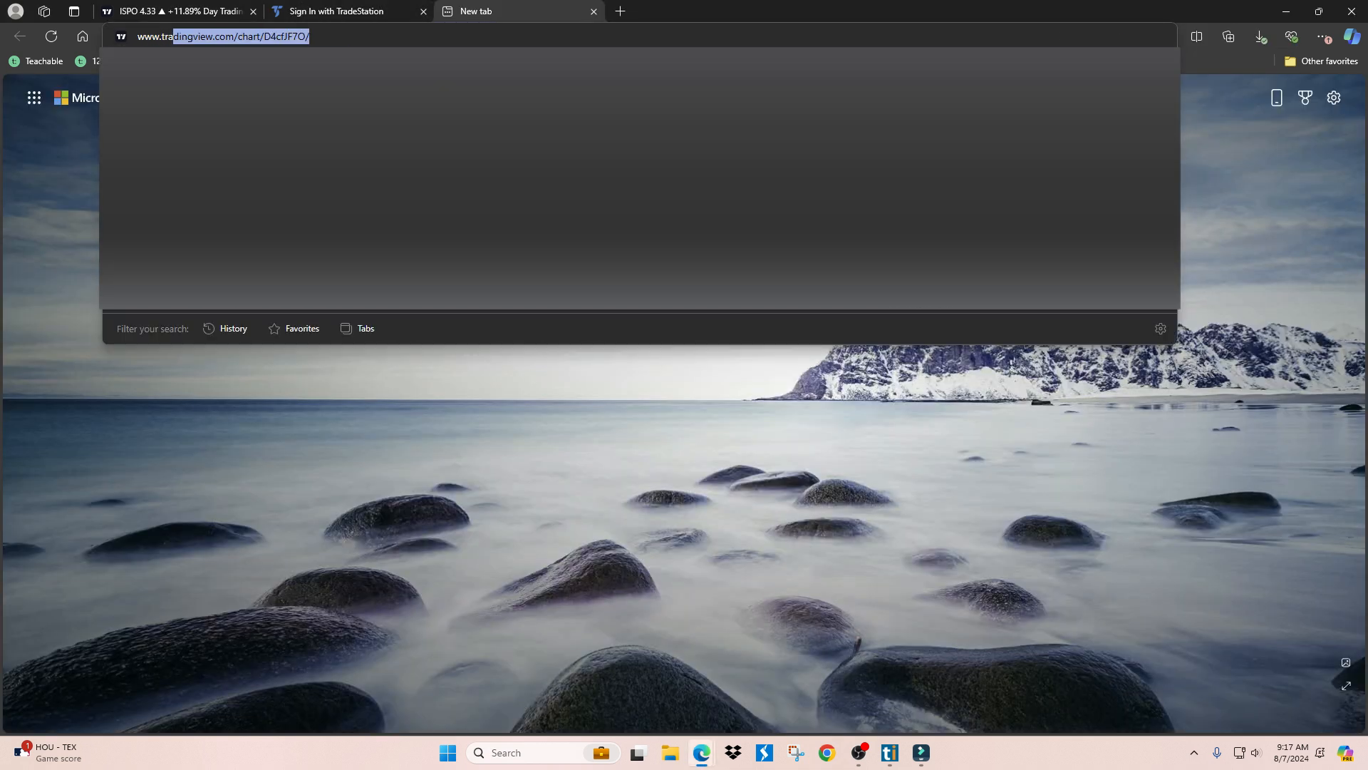
# Visit tradestation.com, sign in, and open the ISPO TradeStation order ticket in TradingView
pyautogui.write('www.tradestation.com')
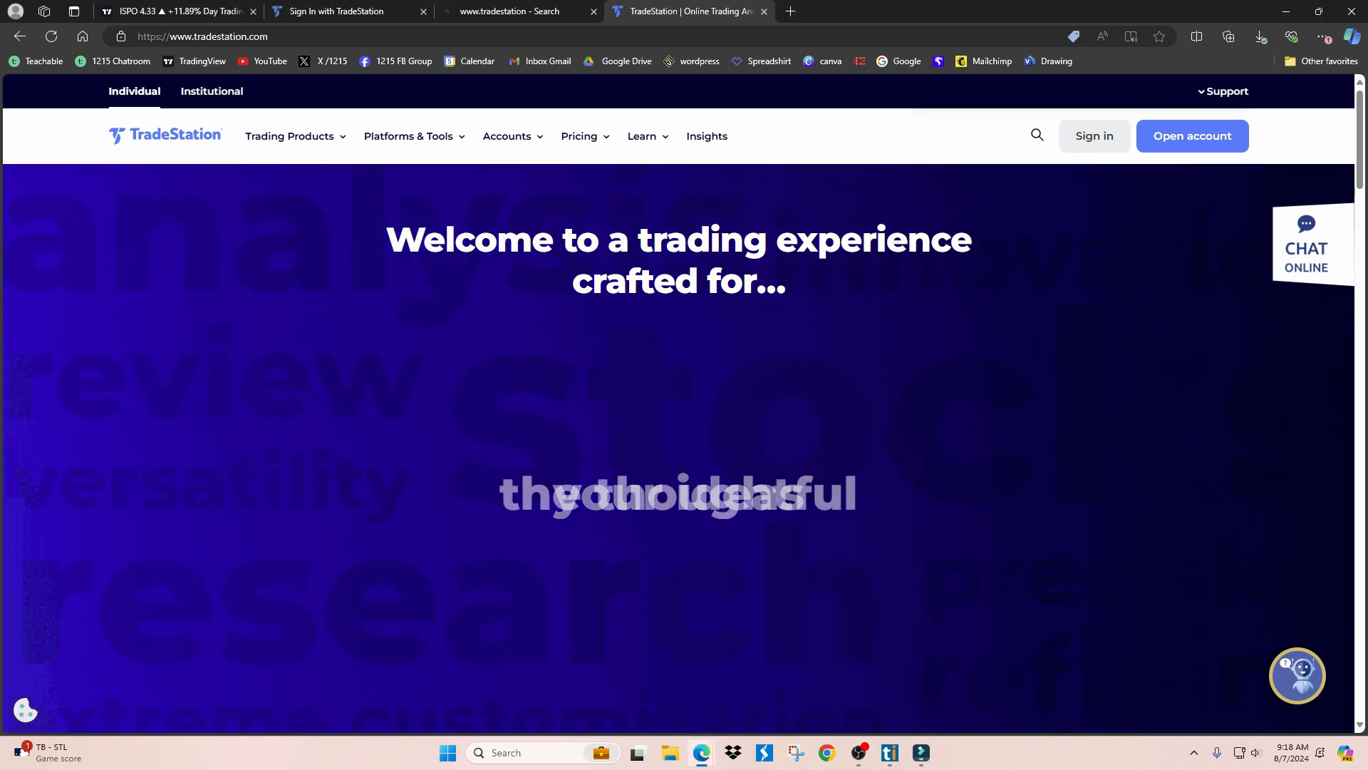
pyautogui.click(335, 11)
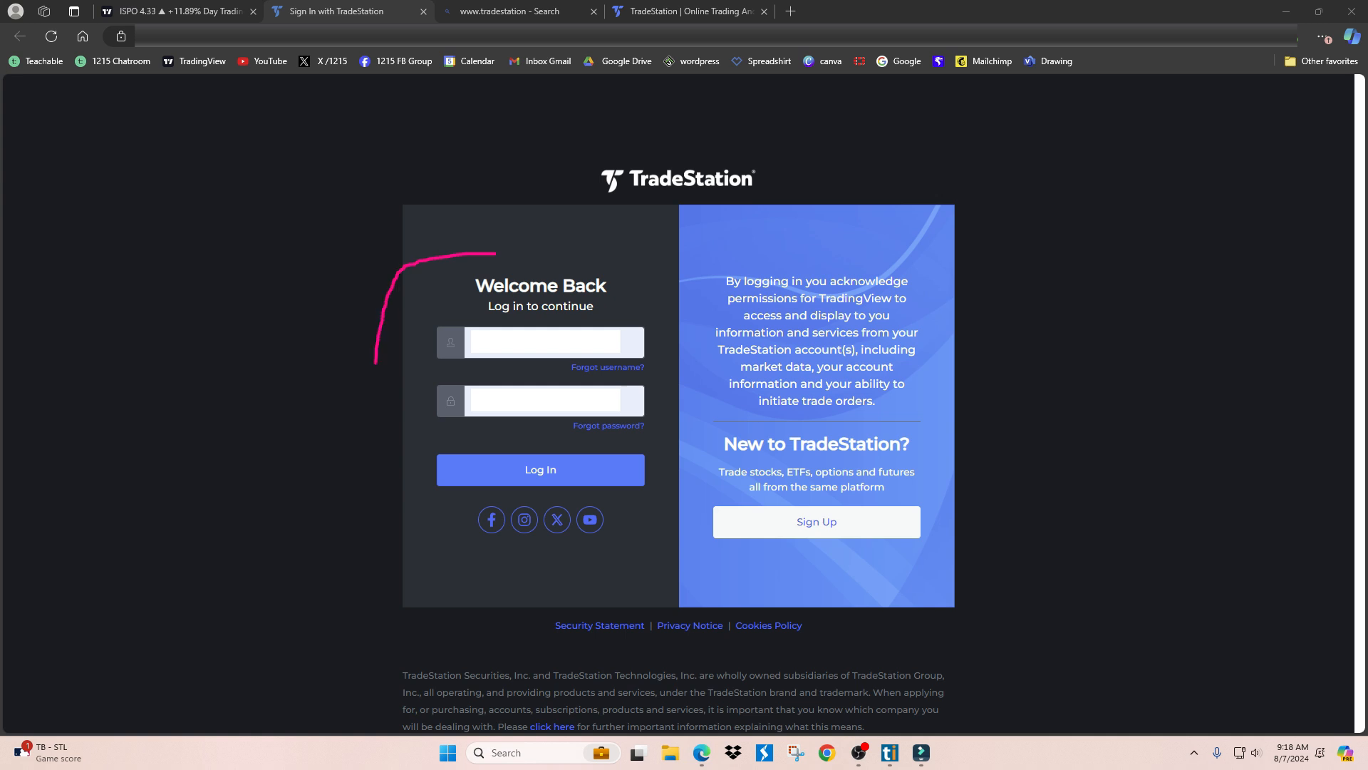
pyautogui.click(540, 470)
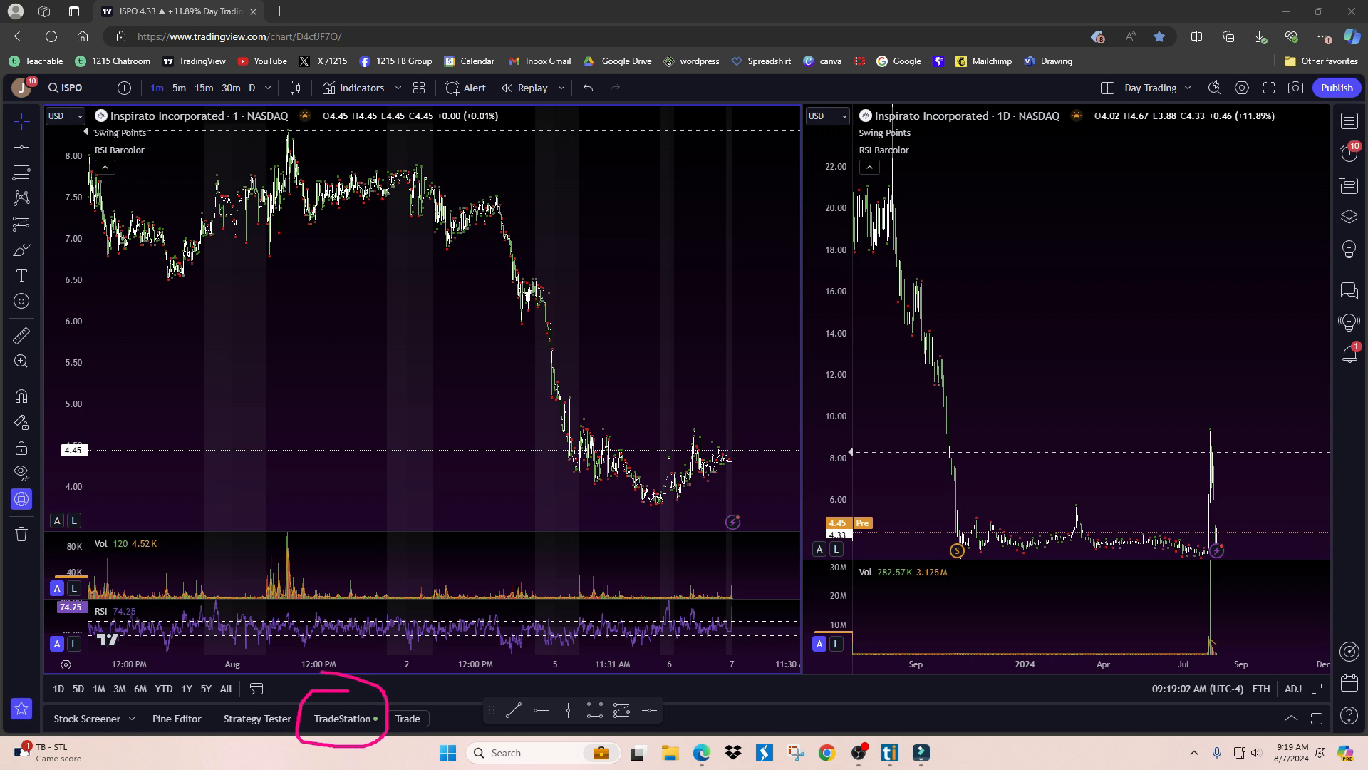
pyautogui.click(407, 718)
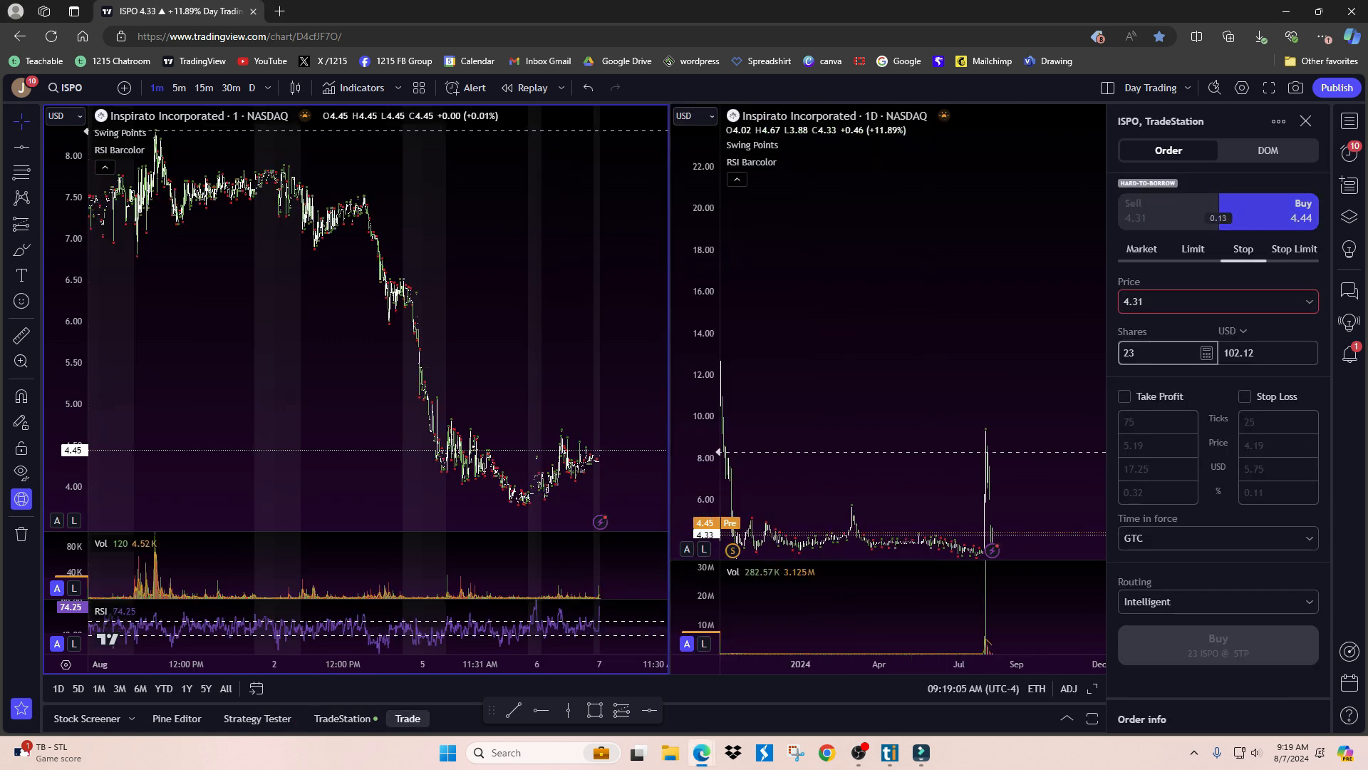